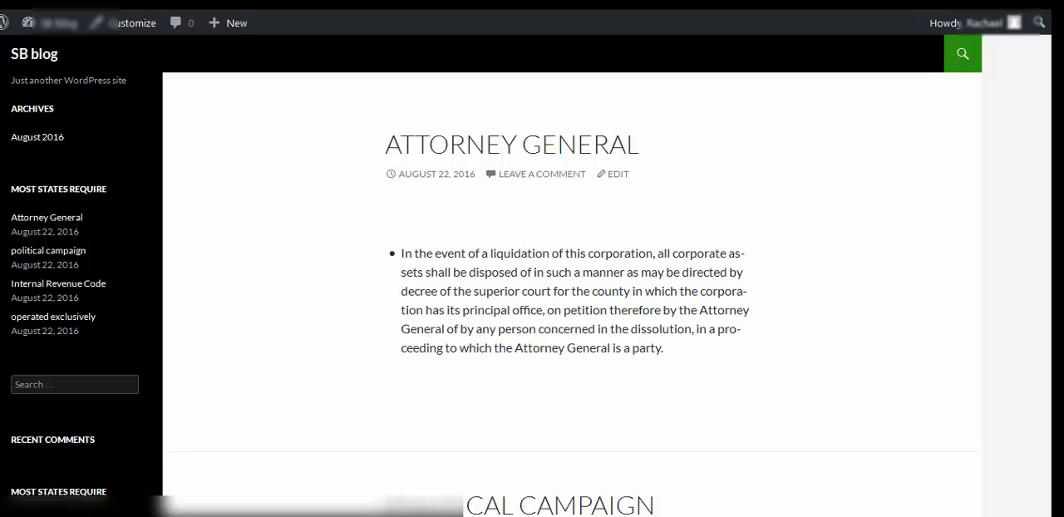
# - Go from the blog's front page to the admin Dashboard via the site-name menu
pyautogui.click(52, 22)
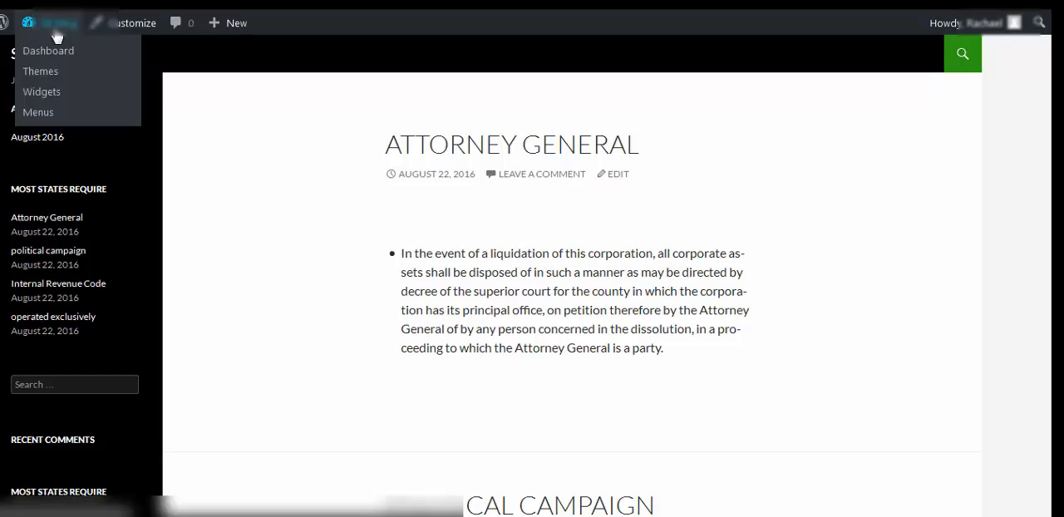
pyautogui.moveTo(48, 51)
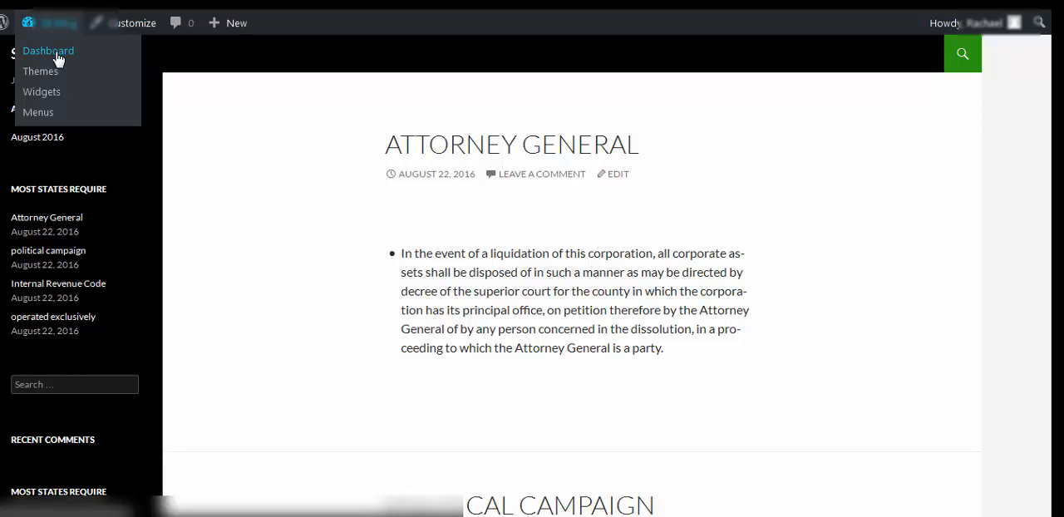
pyautogui.click(47, 50)
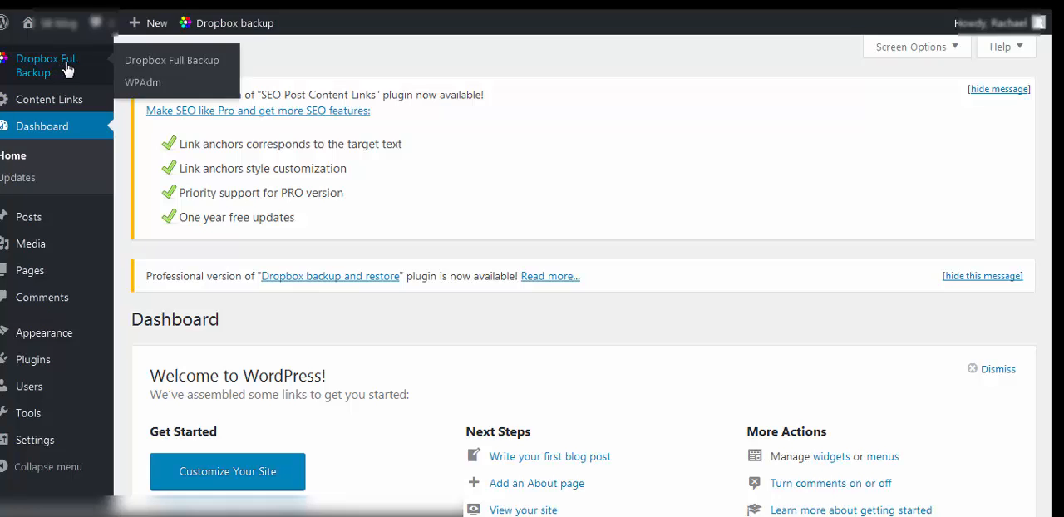
pyautogui.moveTo(172, 59)
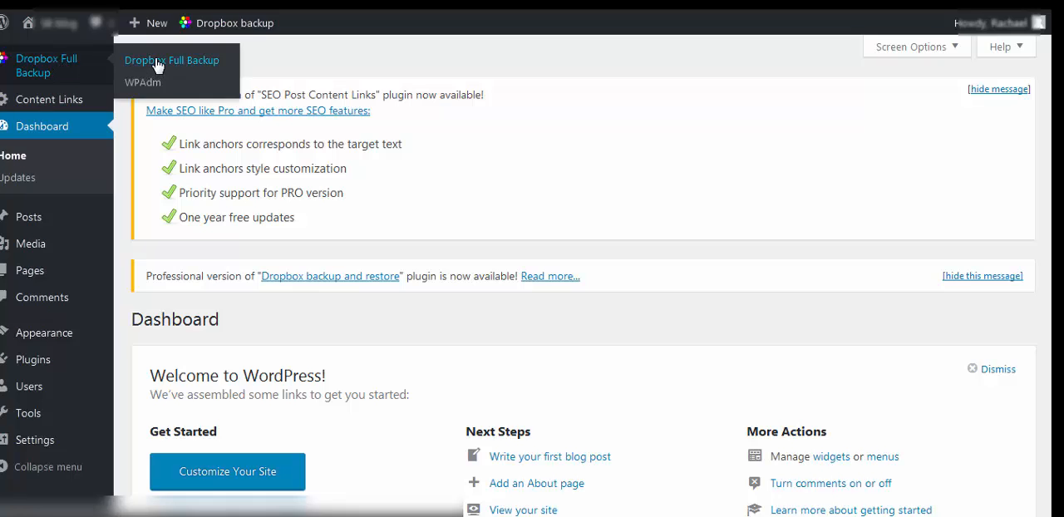
# - Open Dropbox Full Backup and scroll to the table showing the 2016-08-24 local backup
pyautogui.click(172, 59)
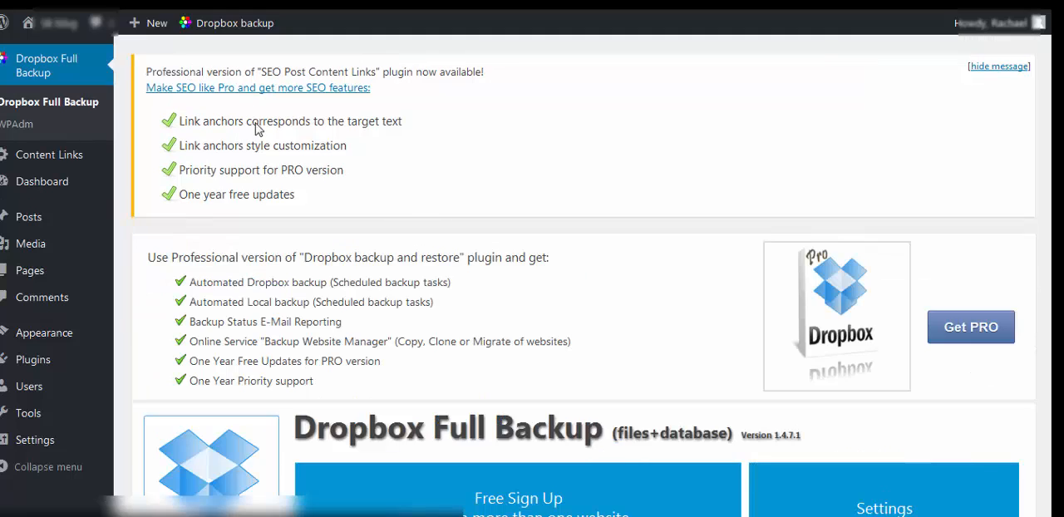
pyautogui.scroll(-3)
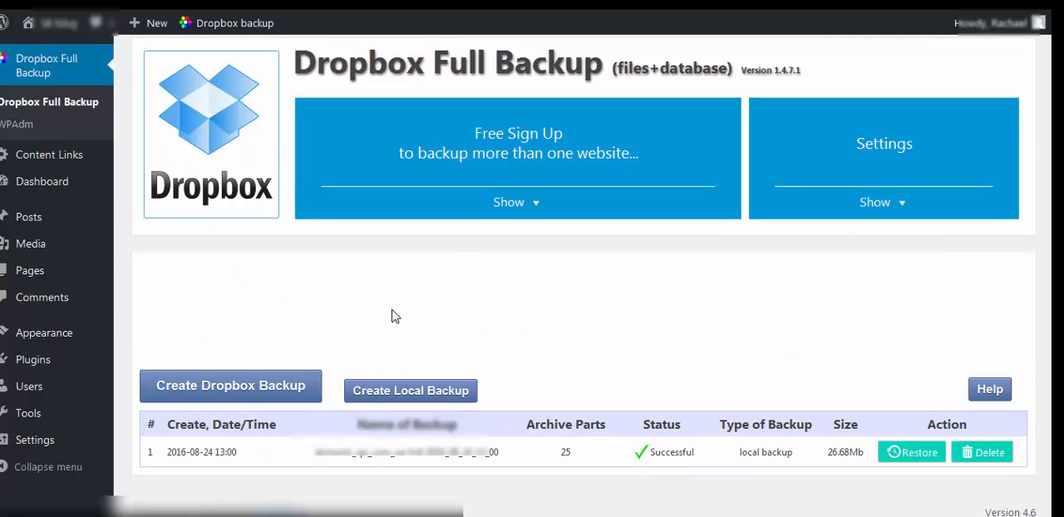
pyautogui.moveTo(230, 385)
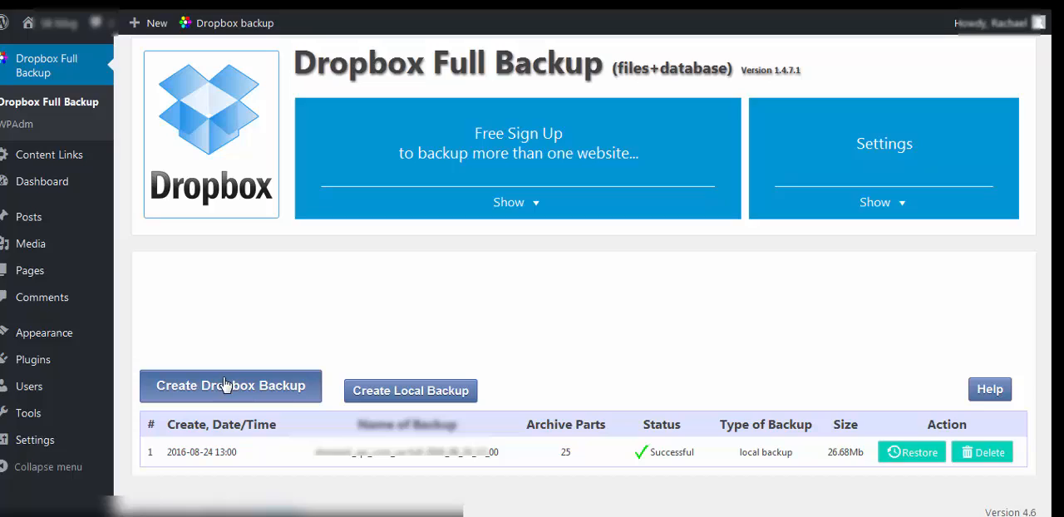
pyautogui.moveTo(288, 396)
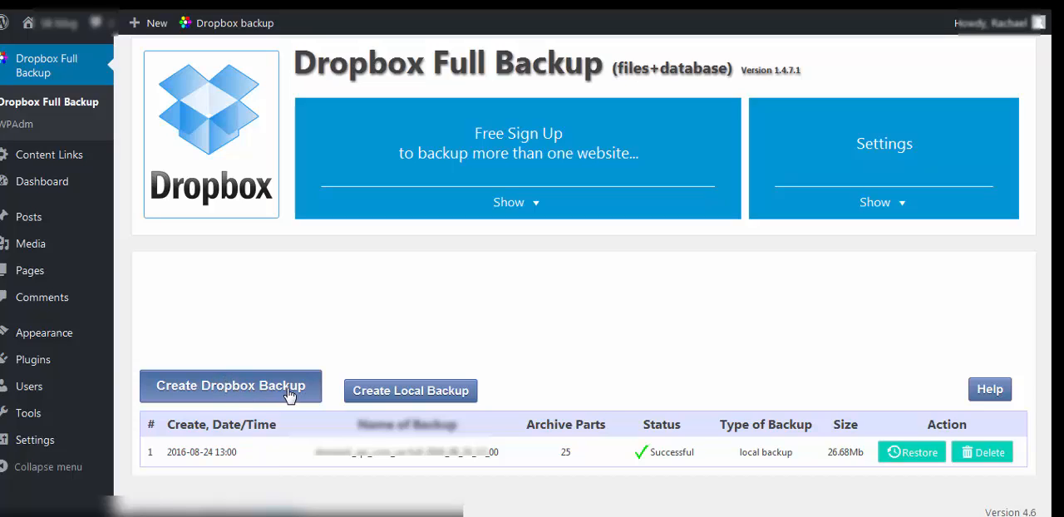
pyautogui.moveTo(439, 391)
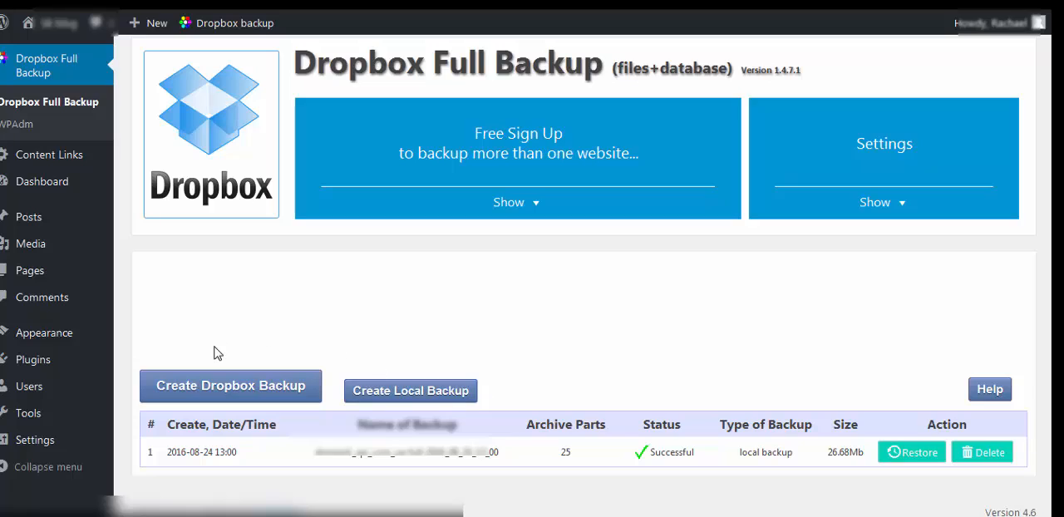
pyautogui.moveTo(796, 256)
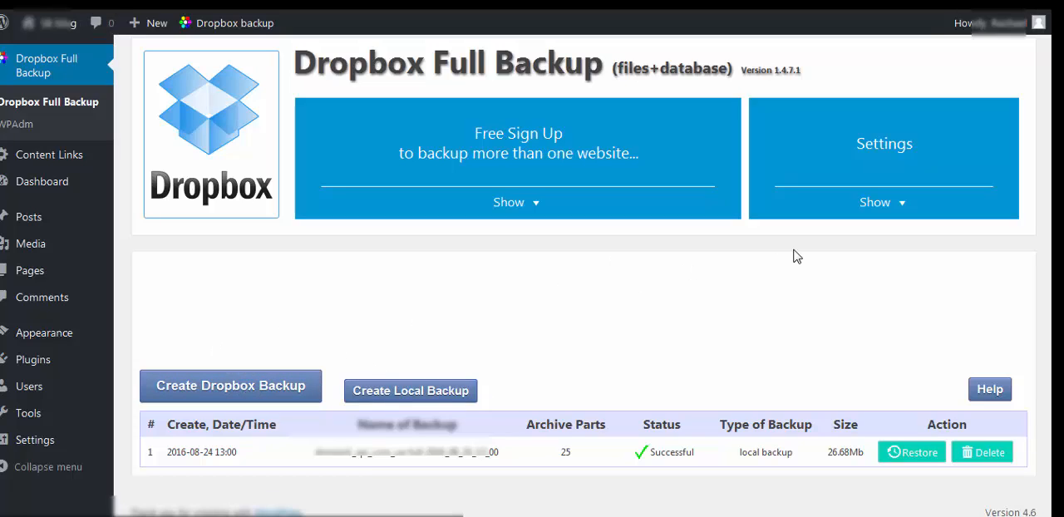
pyautogui.moveTo(904, 208)
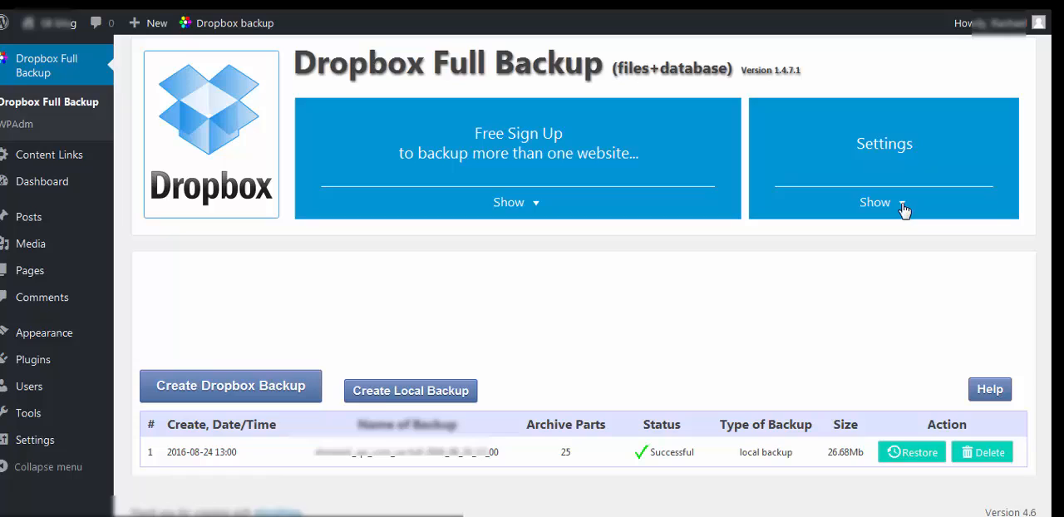
# - Expand the plugin's backup settings panel
pyautogui.click(875, 202)
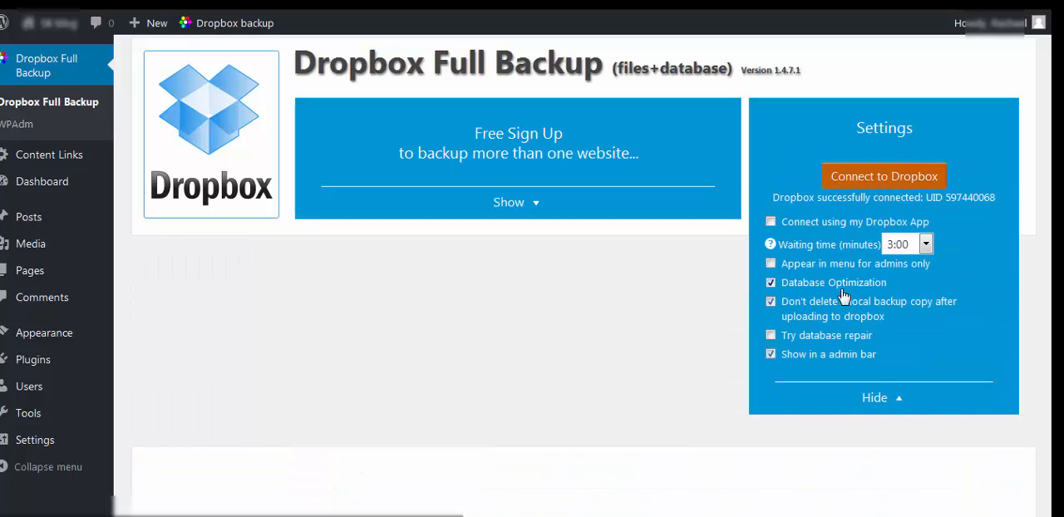
pyautogui.moveTo(798, 335)
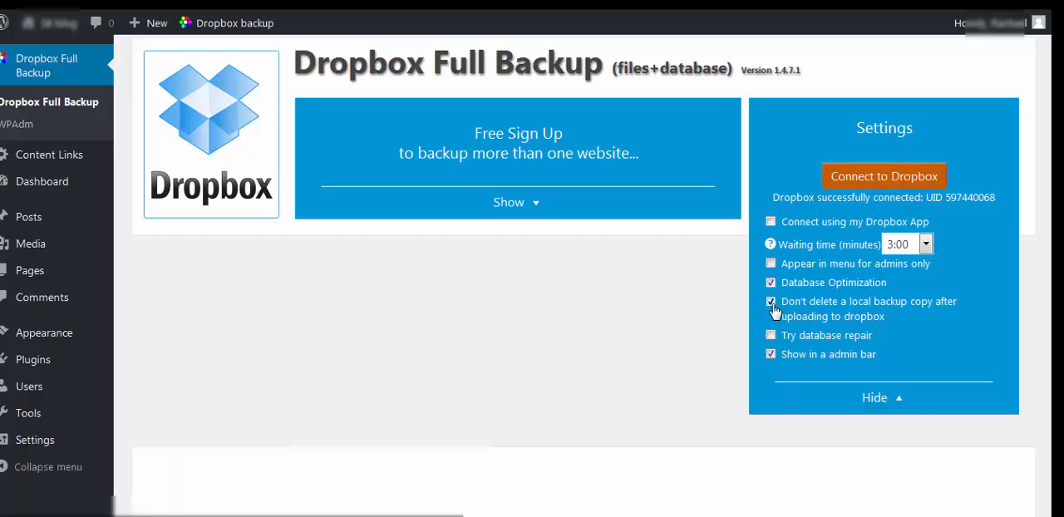
pyautogui.moveTo(823, 316)
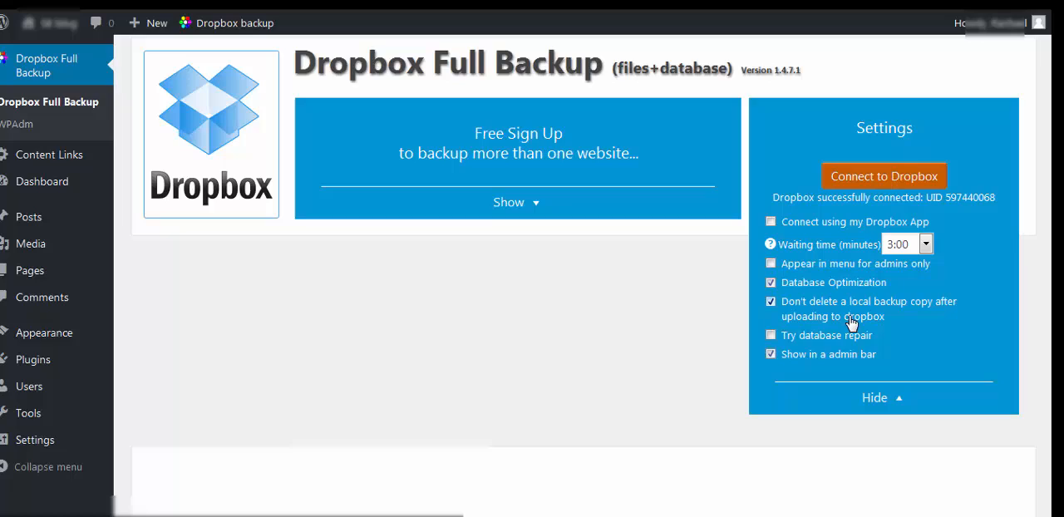
pyautogui.moveTo(841, 321)
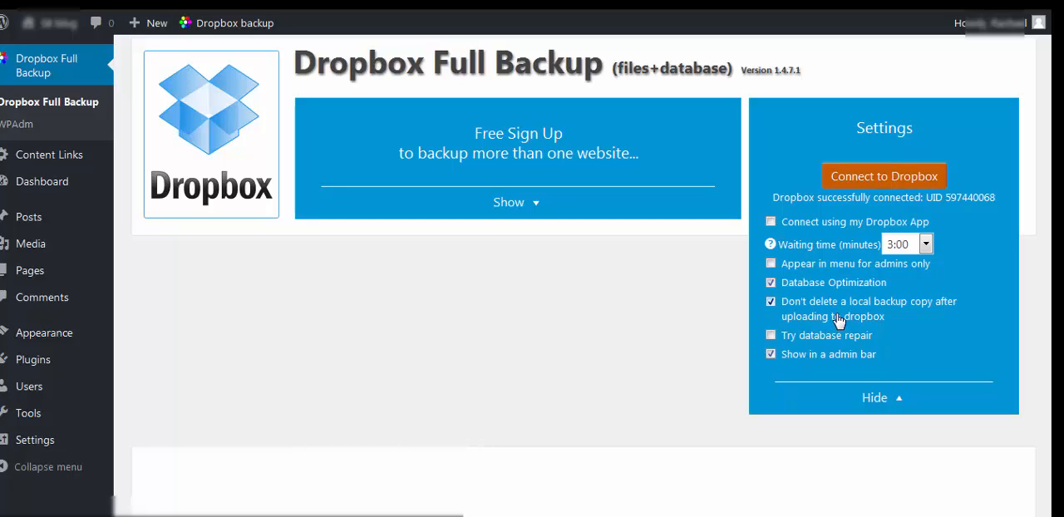
pyautogui.moveTo(817, 319)
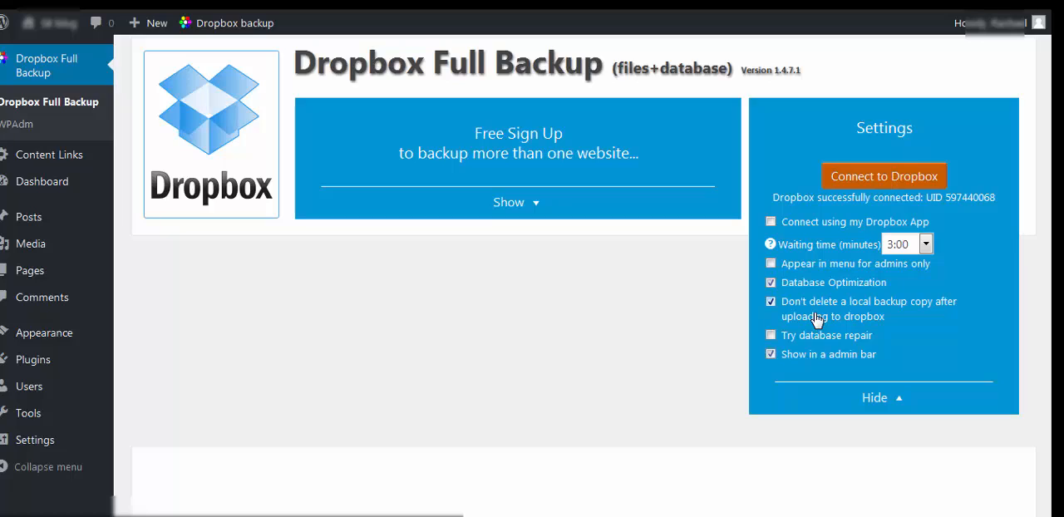
pyautogui.moveTo(780, 315)
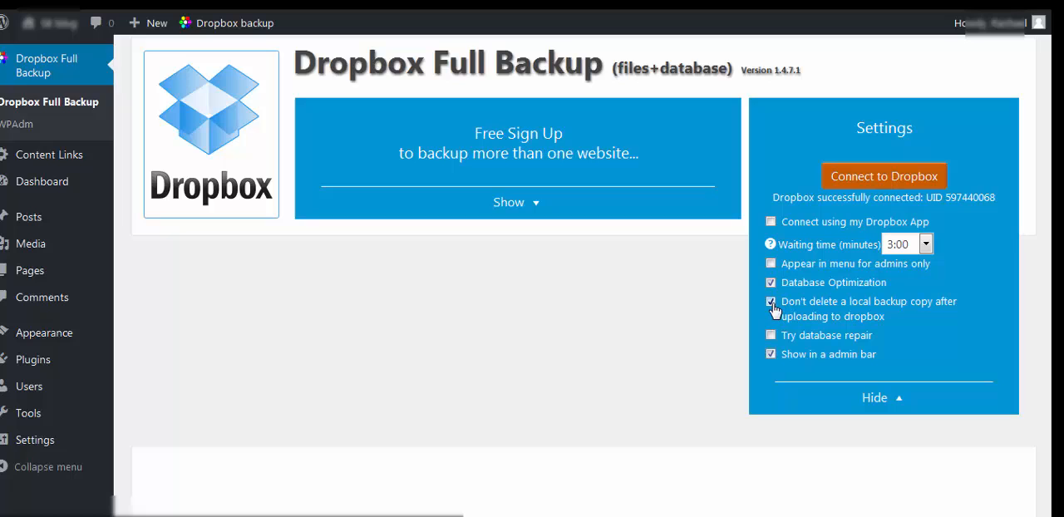
pyautogui.moveTo(908, 398)
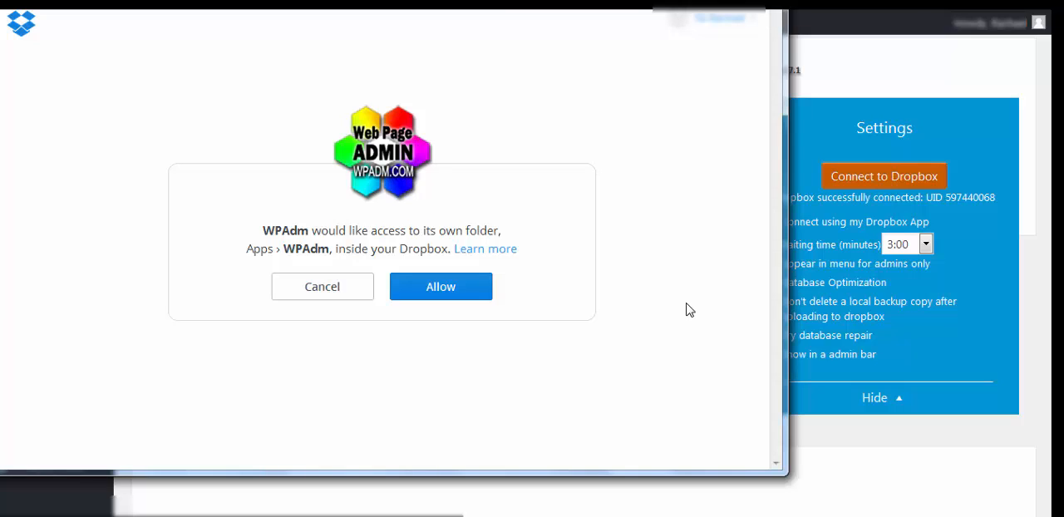
pyautogui.moveTo(657, 109)
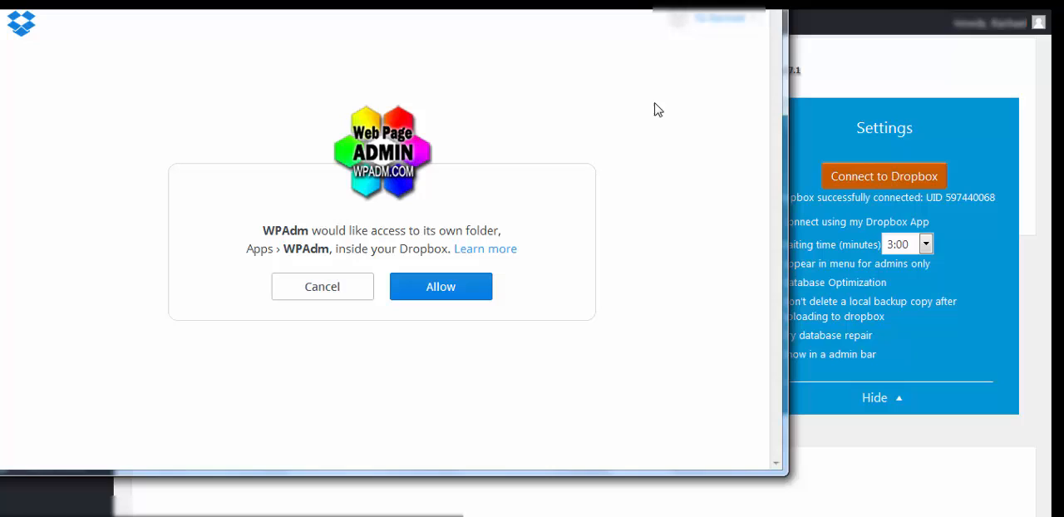
pyautogui.moveTo(656, 356)
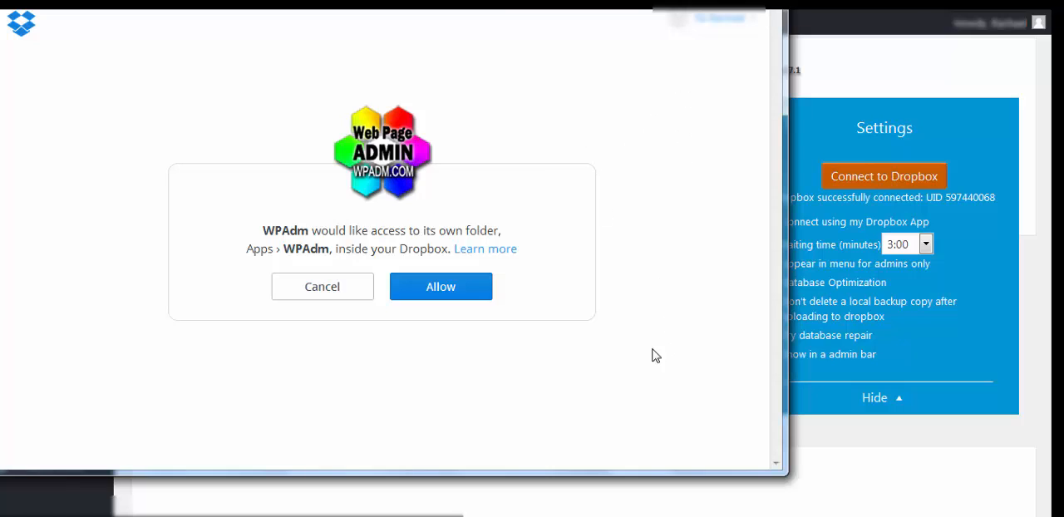
pyautogui.moveTo(325, 356)
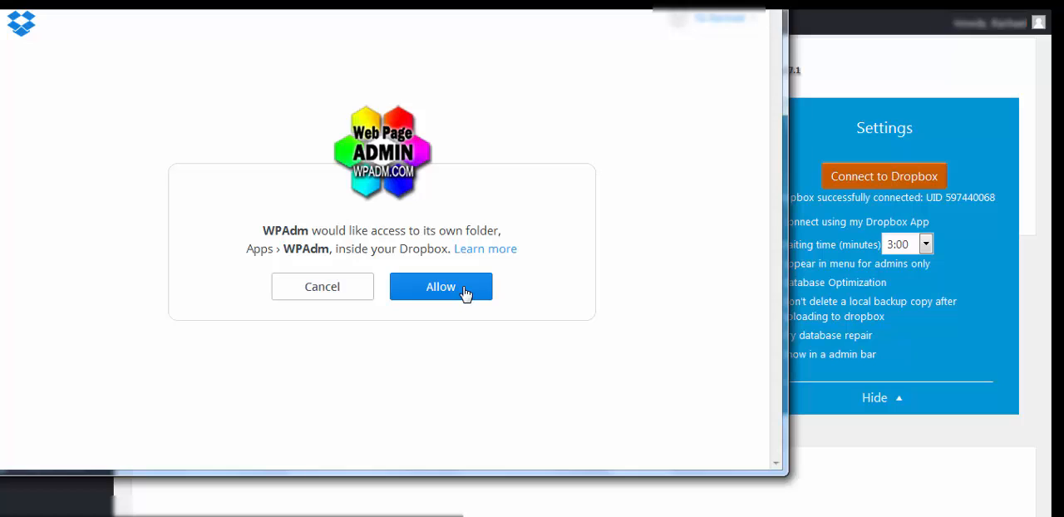
# - Allow the WPAdm app access to its Dropbox folder
pyautogui.click(441, 286)
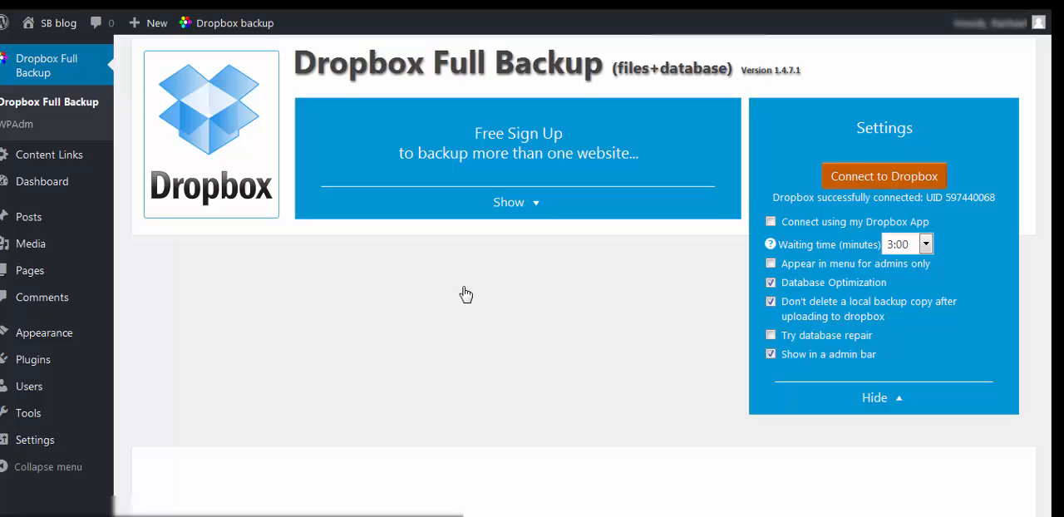
# - Scroll to follow the new backup's progress stages and Dropbox upload
pyautogui.scroll(-3)
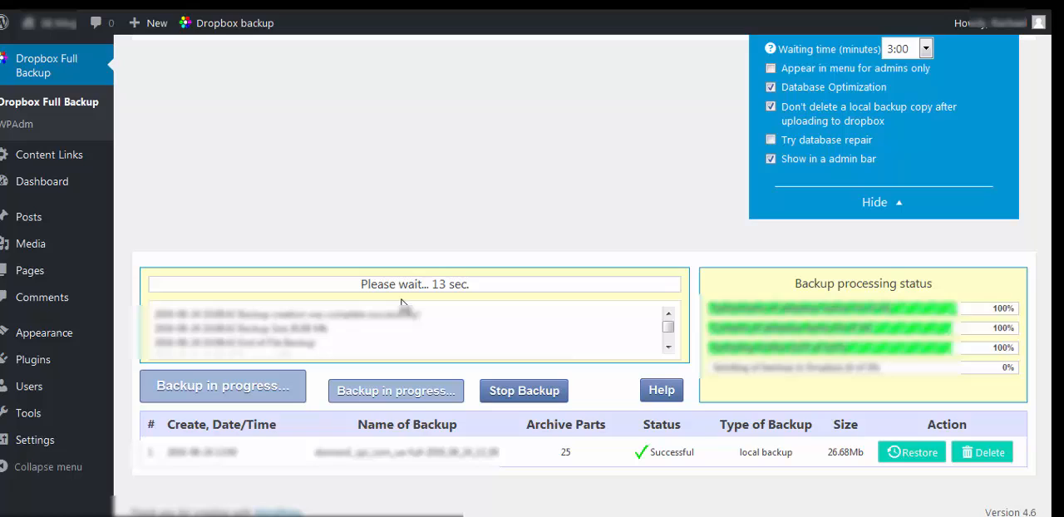
pyautogui.moveTo(486, 438)
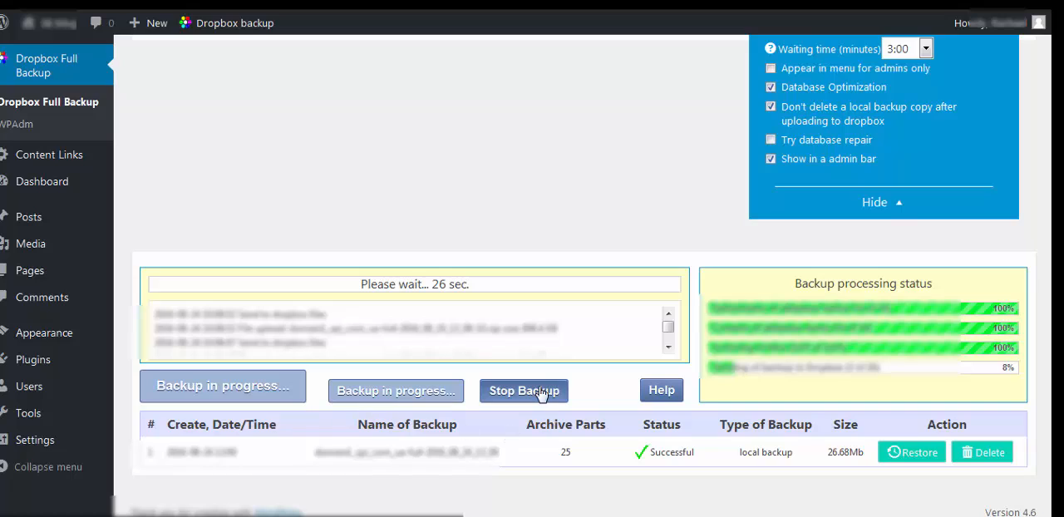
pyautogui.moveTo(848, 404)
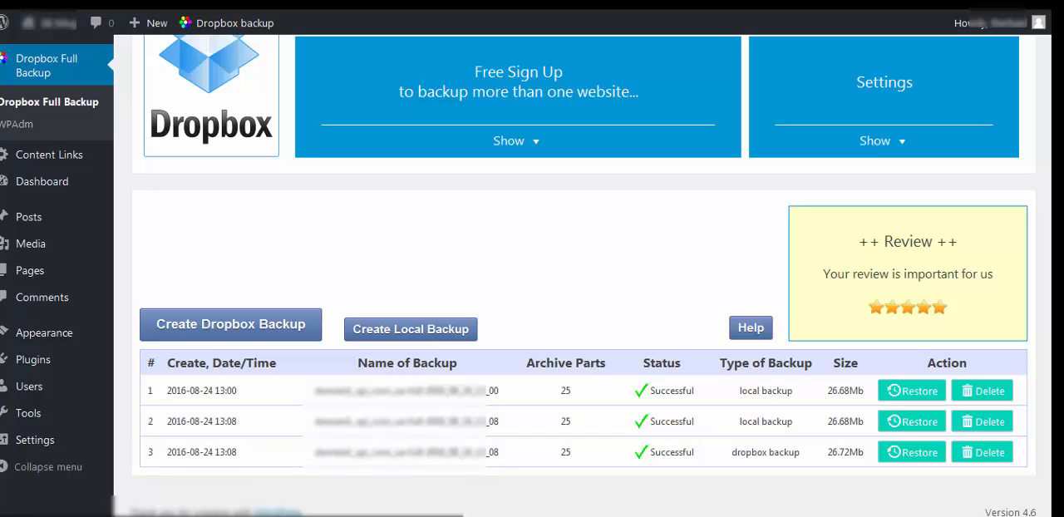
pyautogui.moveTo(222, 369)
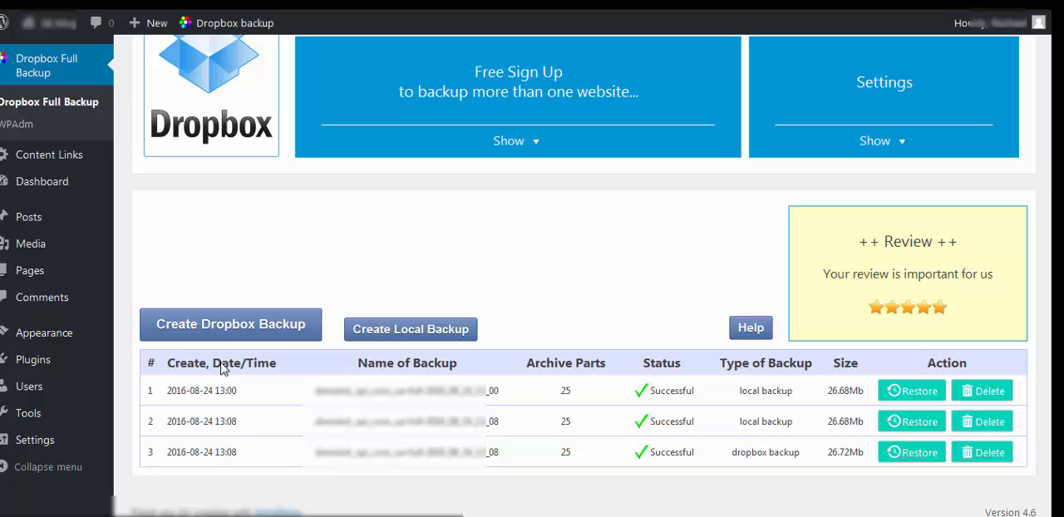
pyautogui.moveTo(460, 375)
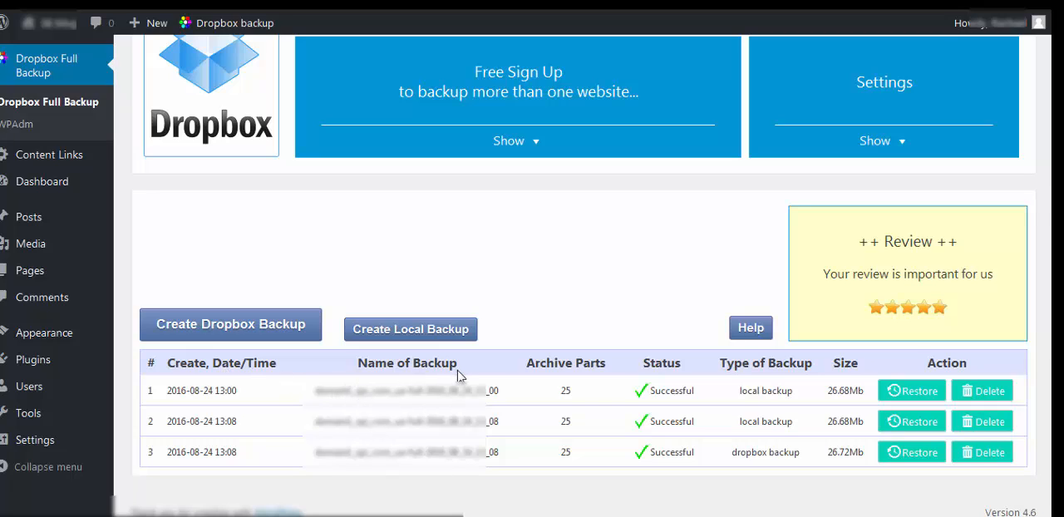
pyautogui.moveTo(677, 375)
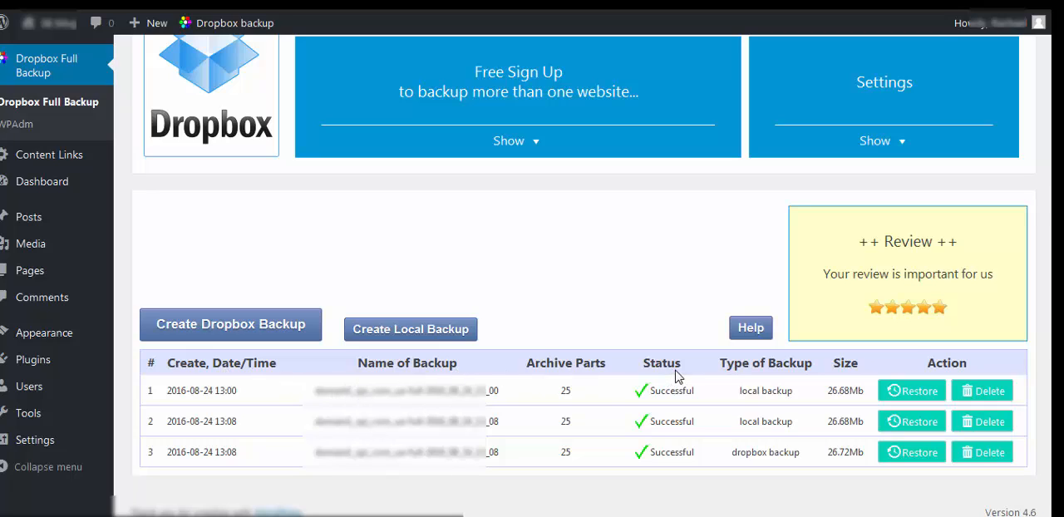
pyautogui.moveTo(751, 464)
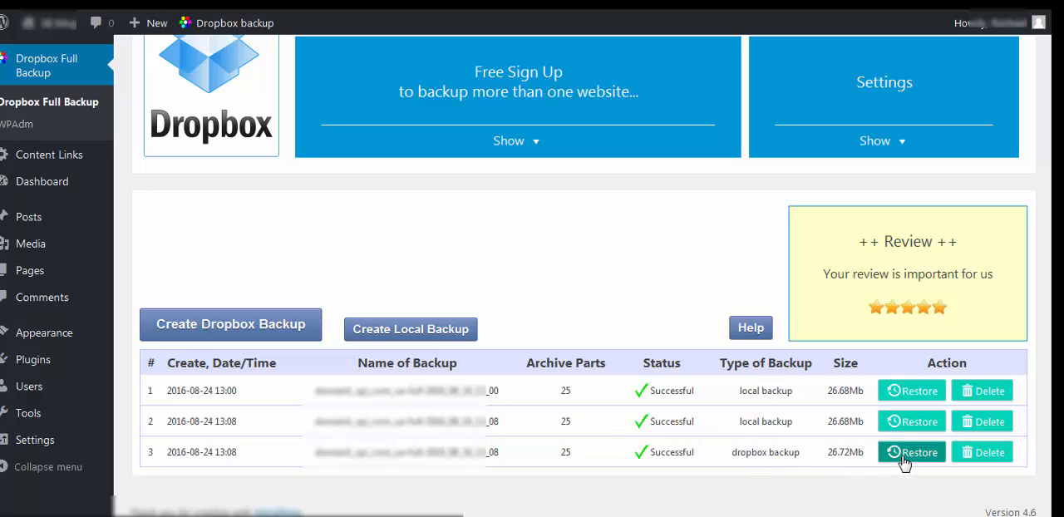
pyautogui.moveTo(911, 453)
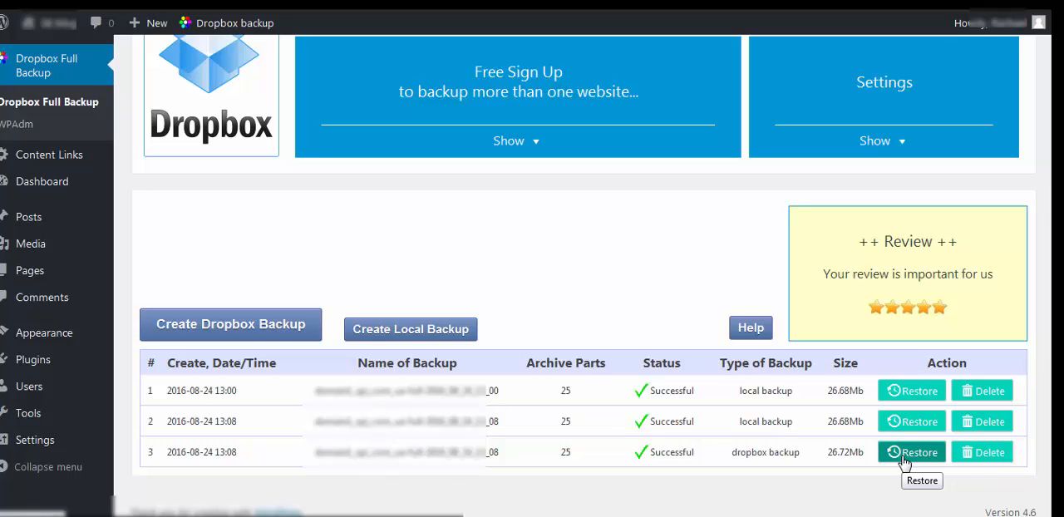
pyautogui.moveTo(983, 453)
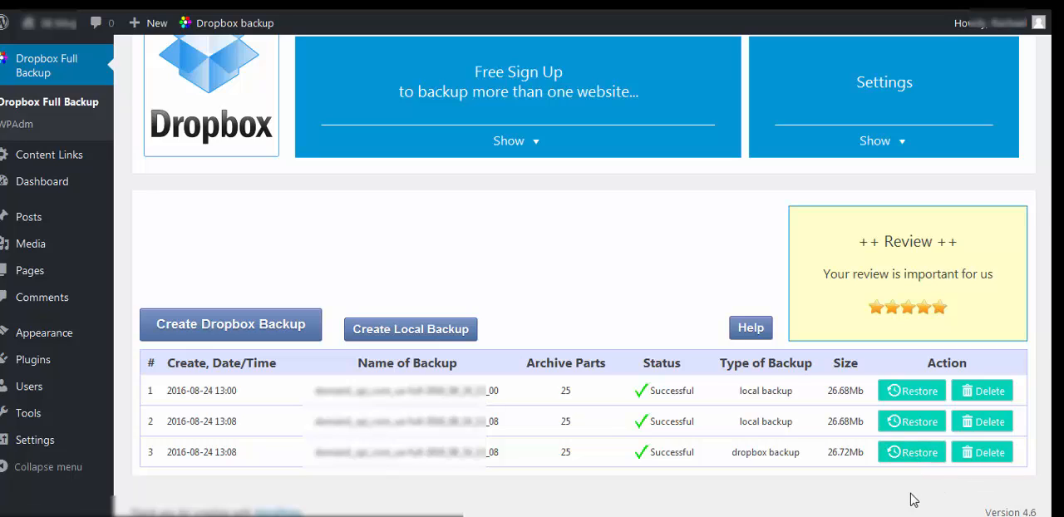
pyautogui.moveTo(892, 509)
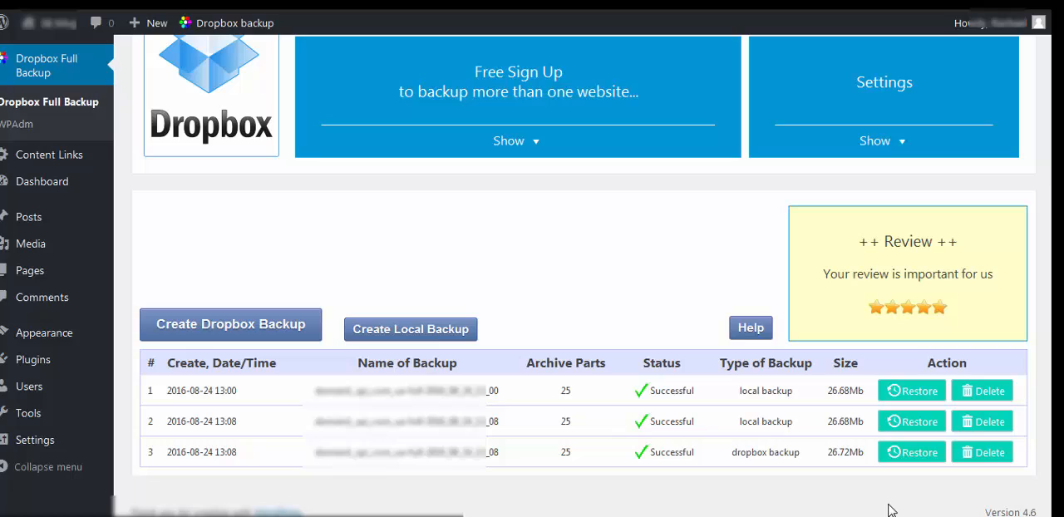
pyautogui.moveTo(838, 495)
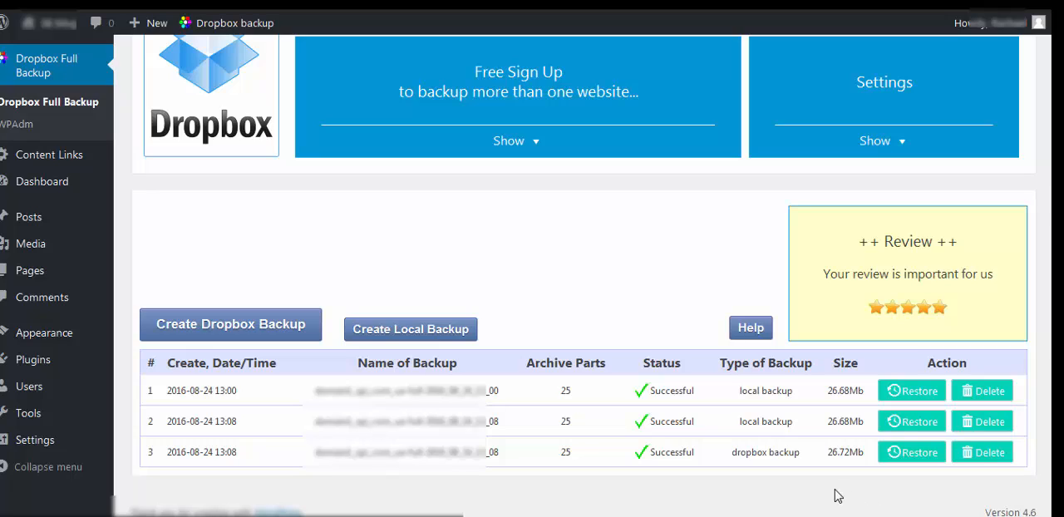